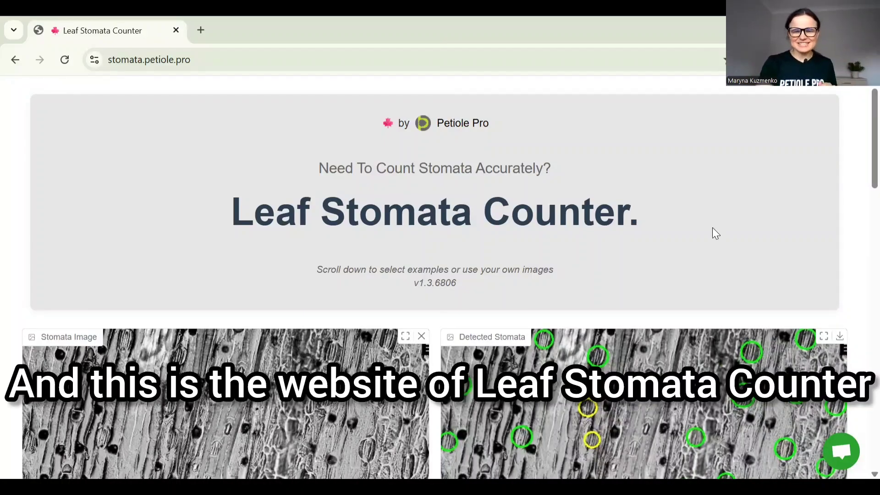
{"action": "scroll", "scroll_direction": "down", "scroll_amount": 3}
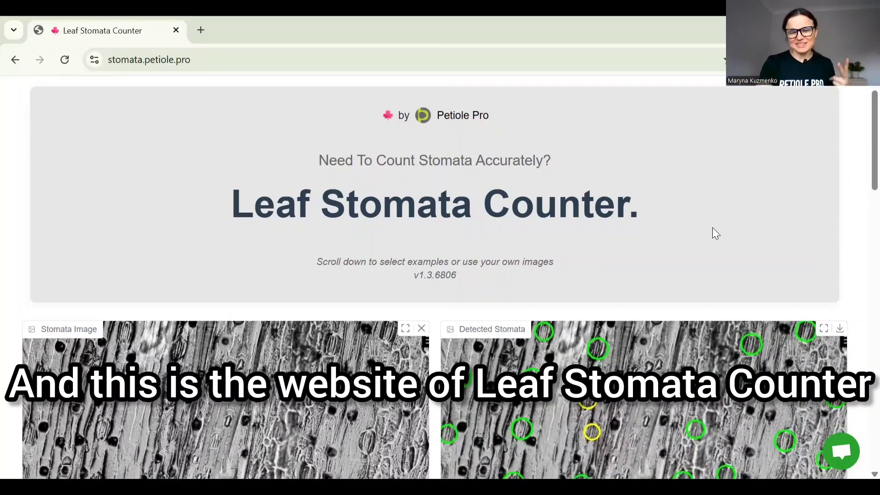
{"action": "scroll", "scroll_direction": "down", "scroll_amount": 3}
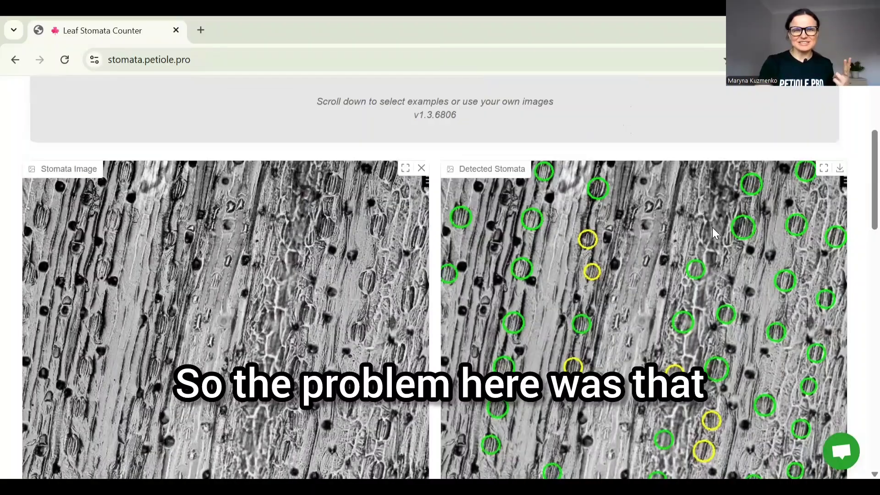
{"action": "scroll", "scroll_direction": "down", "scroll_amount": 3}
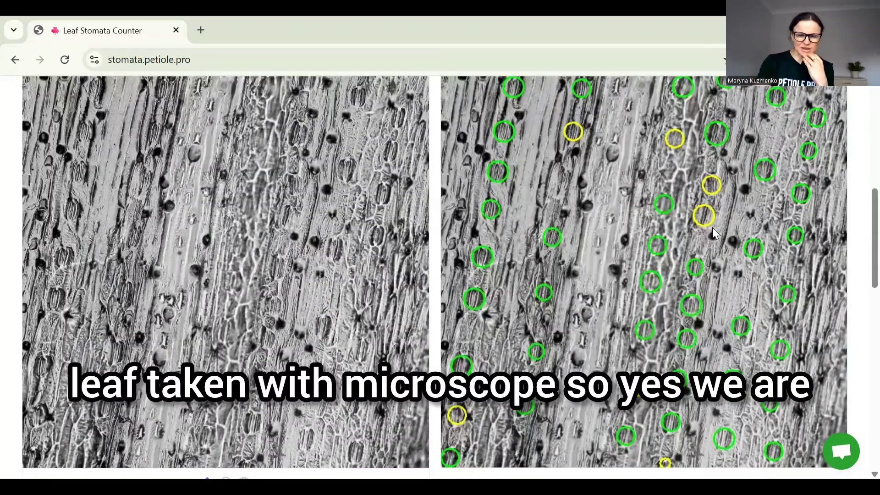
{"action": "scroll", "scroll_direction": "down", "scroll_amount": 3}
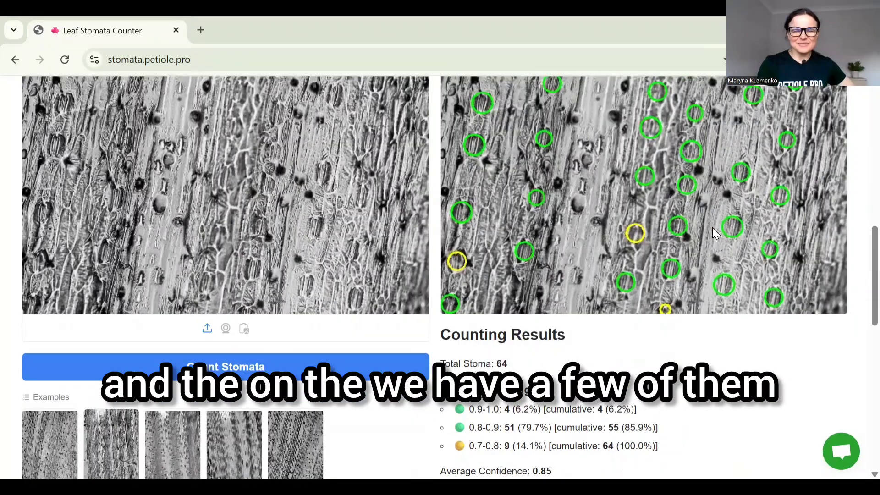
{"action": "scroll", "scroll_direction": "down", "scroll_amount": 3}
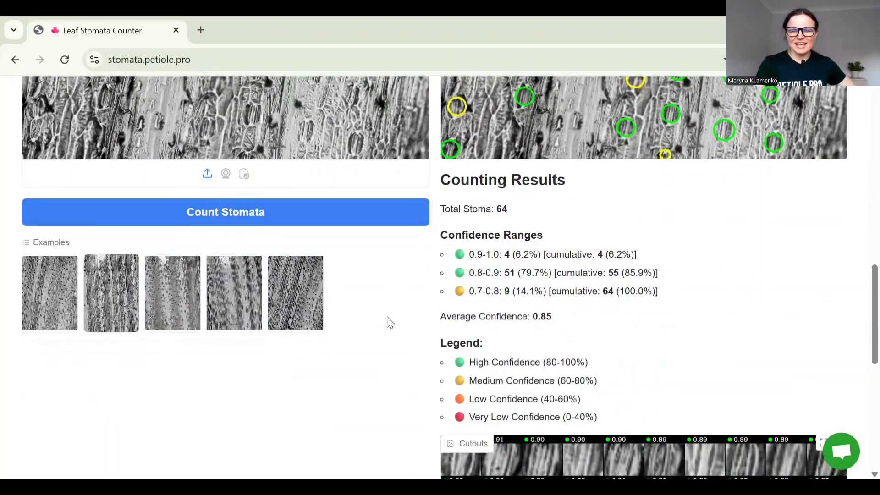
{"action": "scroll", "scroll_direction": "up", "scroll_amount": 3}
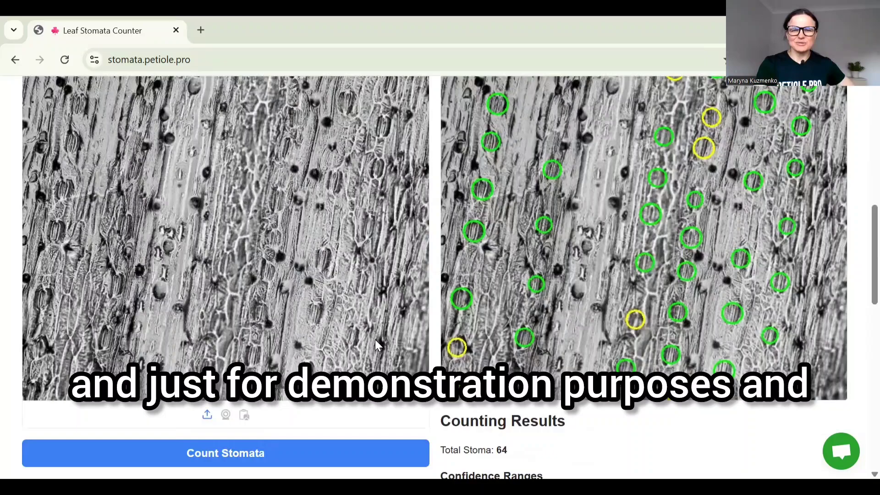
{"action": "scroll", "scroll_direction": "up", "scroll_amount": 3}
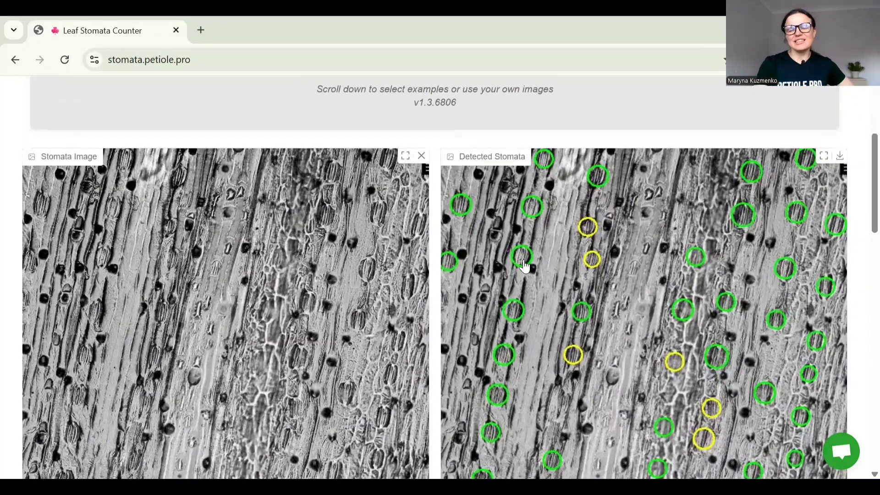
{"action": "mouse_move", "coordinate": [598, 256]}
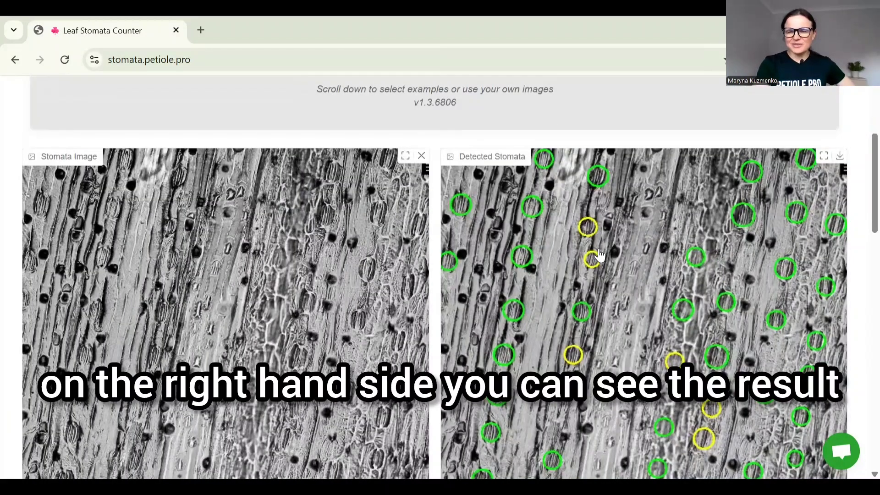
{"action": "scroll", "scroll_direction": "down", "scroll_amount": 3}
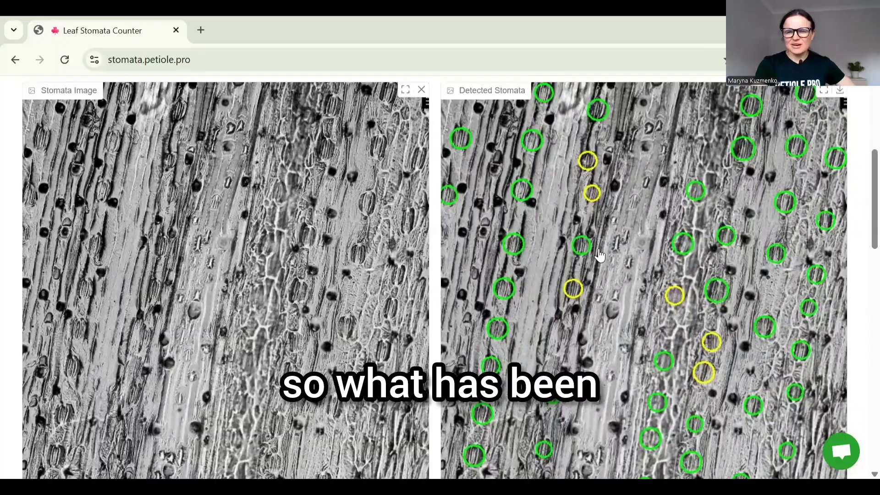
{"action": "scroll", "scroll_direction": "down", "scroll_amount": 3}
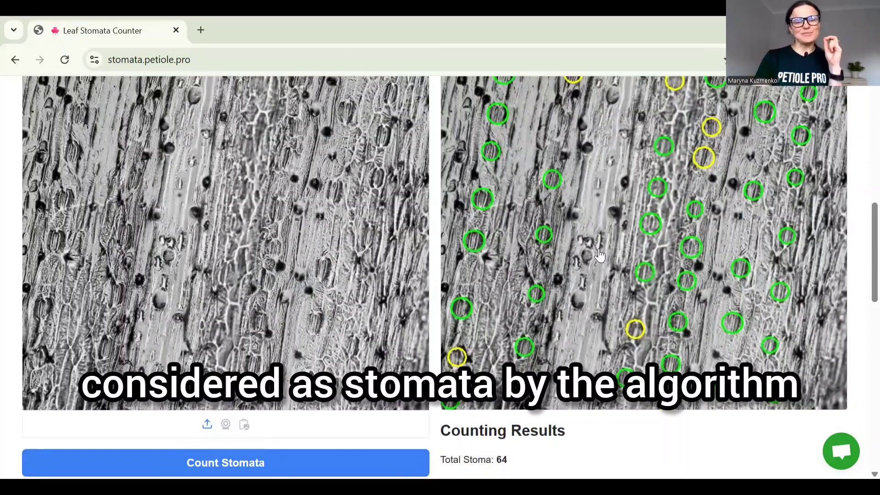
{"action": "mouse_move", "coordinate": [600, 254]}
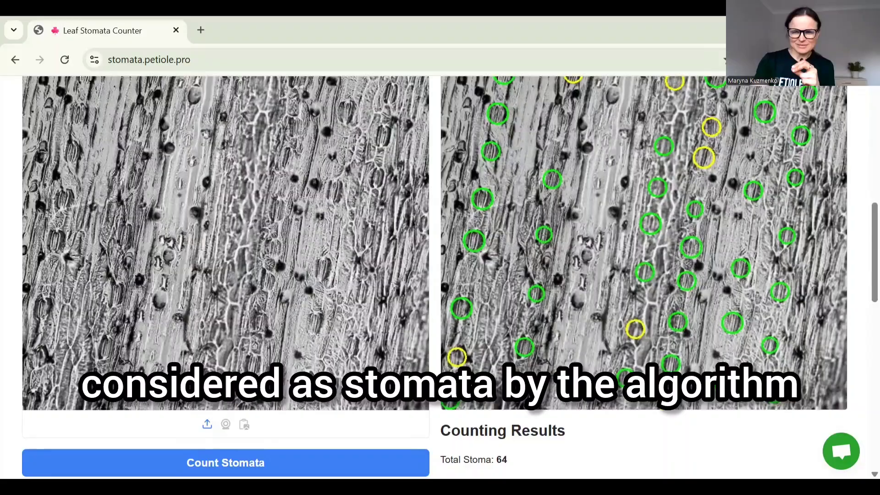
{"action": "scroll", "scroll_direction": "down", "scroll_amount": 3}
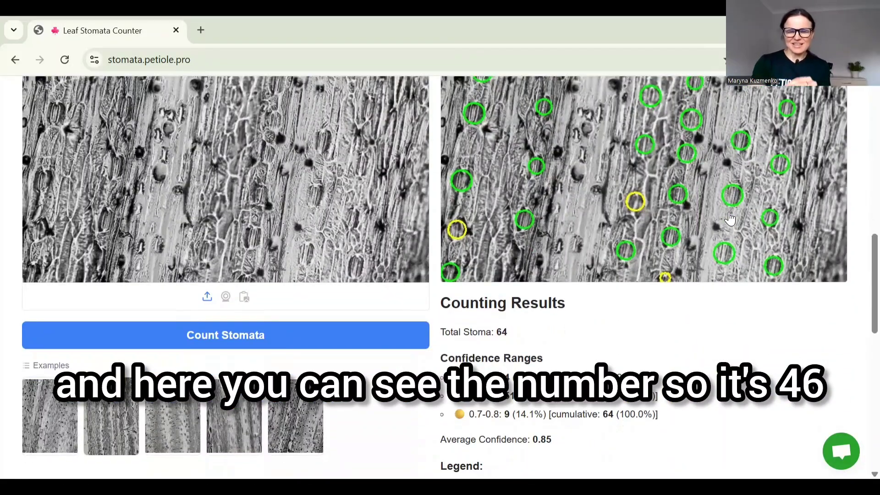
{"action": "scroll", "scroll_direction": "down", "scroll_amount": 3}
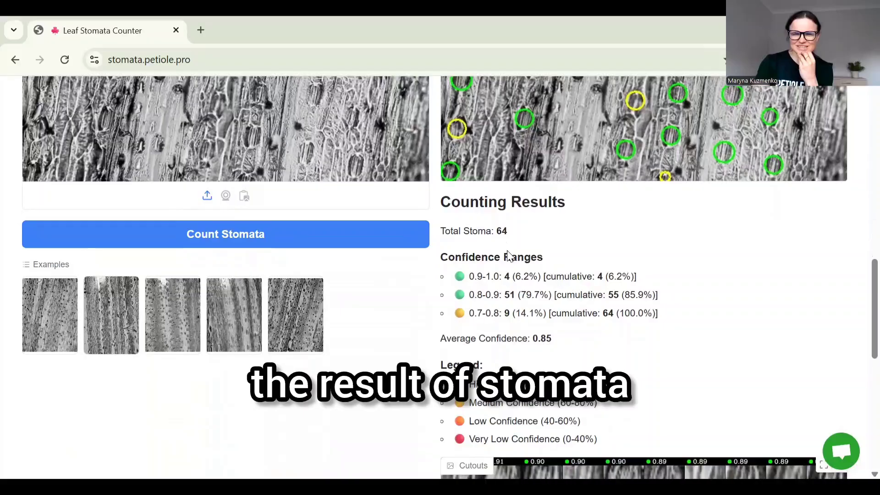
{"action": "scroll", "scroll_direction": "down", "scroll_amount": 3}
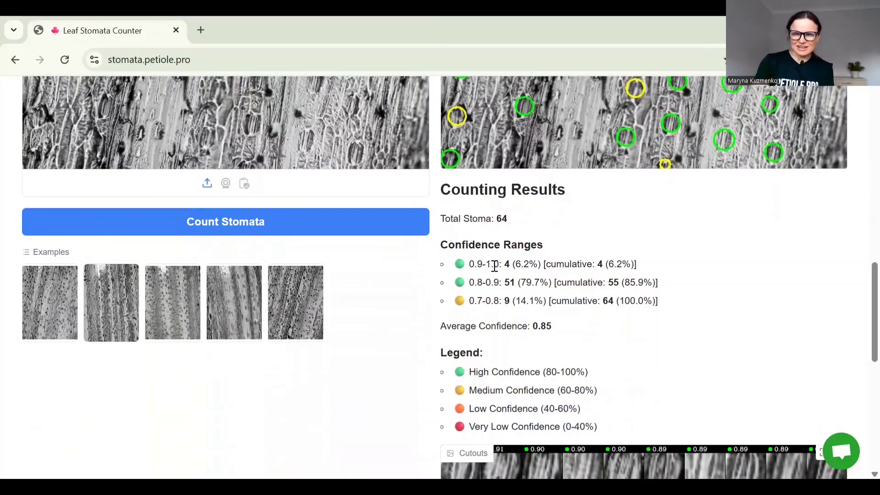
{"action": "scroll", "scroll_direction": "down", "scroll_amount": 3}
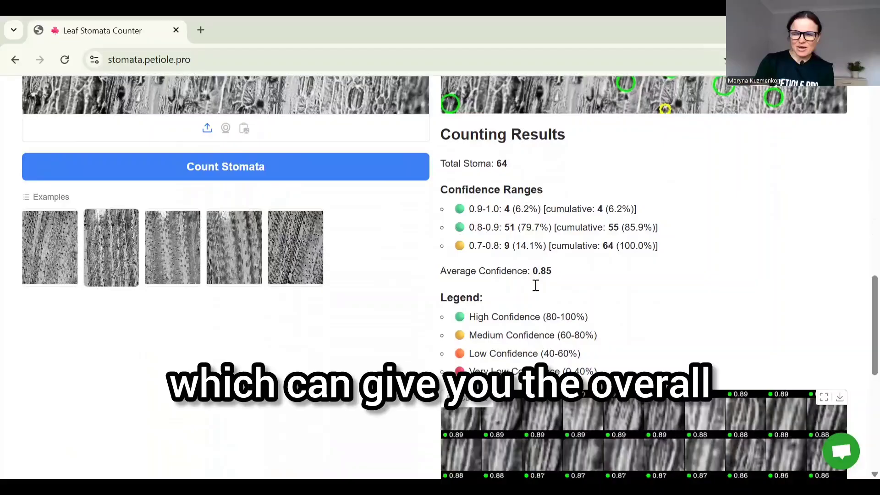
{"action": "mouse_move", "coordinate": [468, 224]}
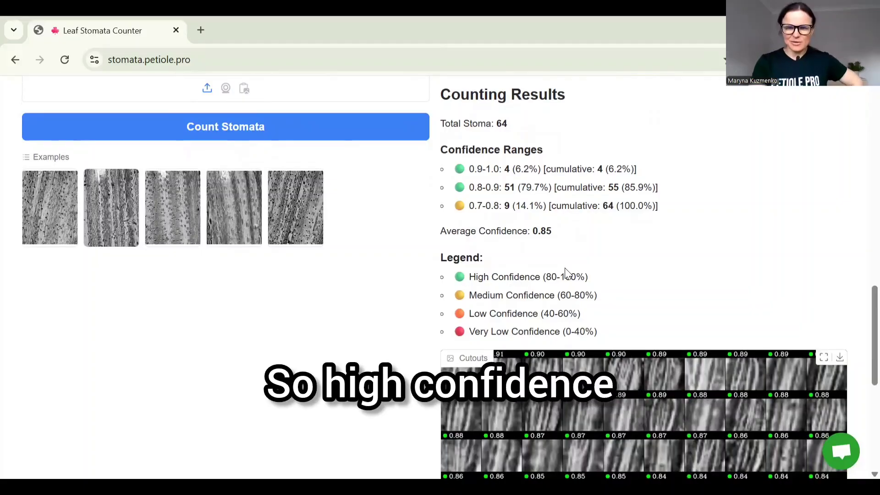
{"action": "scroll", "scroll_direction": "down", "scroll_amount": 3}
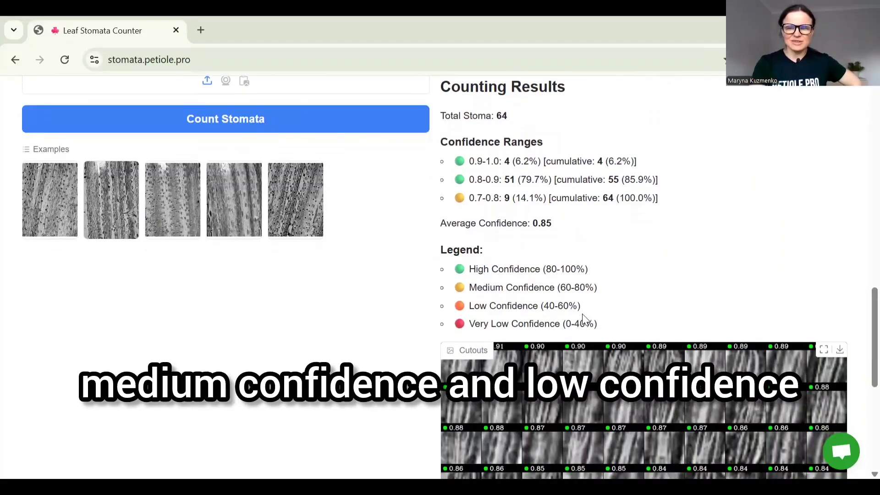
{"action": "scroll", "scroll_direction": "down", "scroll_amount": 3}
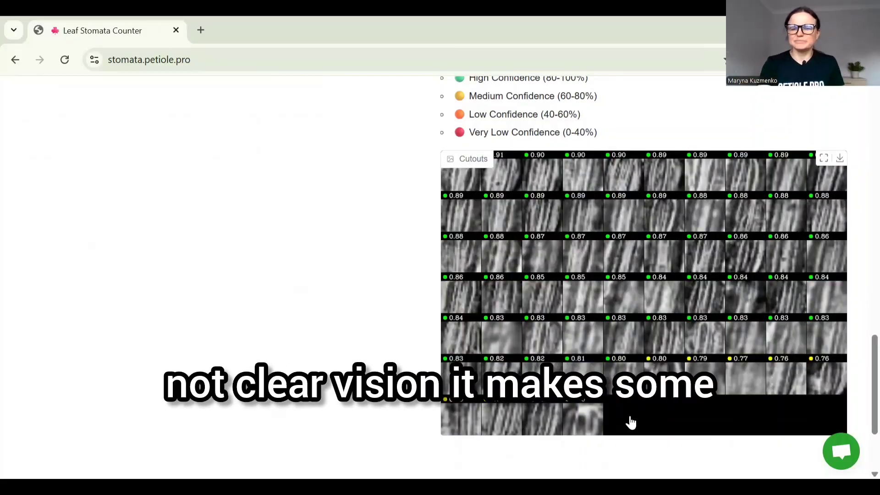
{"action": "scroll", "scroll_direction": "down", "scroll_amount": 3}
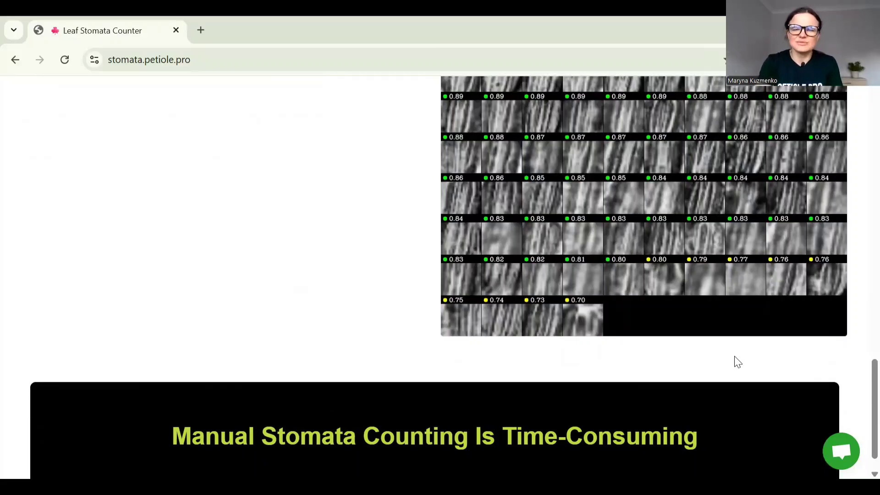
{"action": "scroll", "scroll_direction": "up", "scroll_amount": 3}
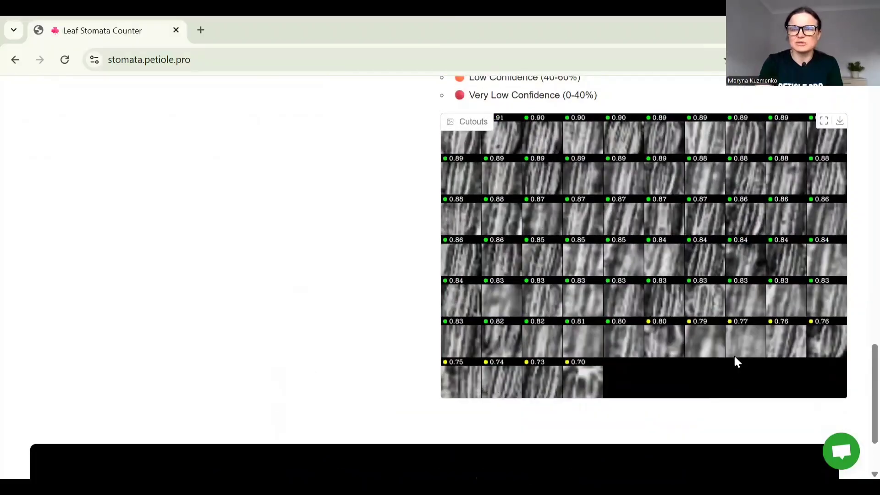
{"action": "scroll", "scroll_direction": "down", "scroll_amount": 3}
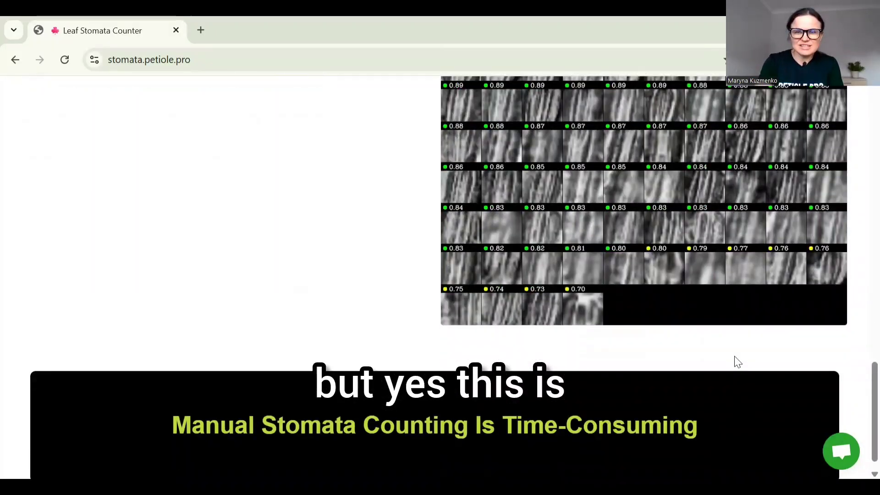
{"action": "scroll", "scroll_direction": "up", "scroll_amount": 3}
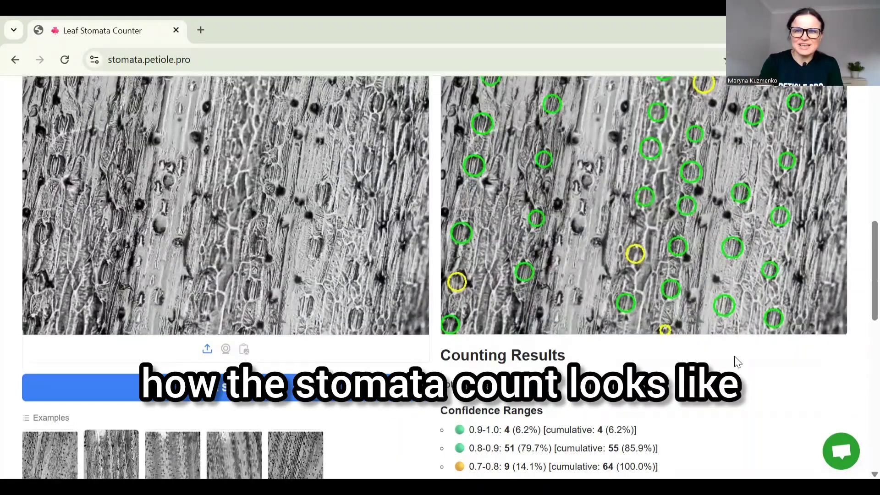